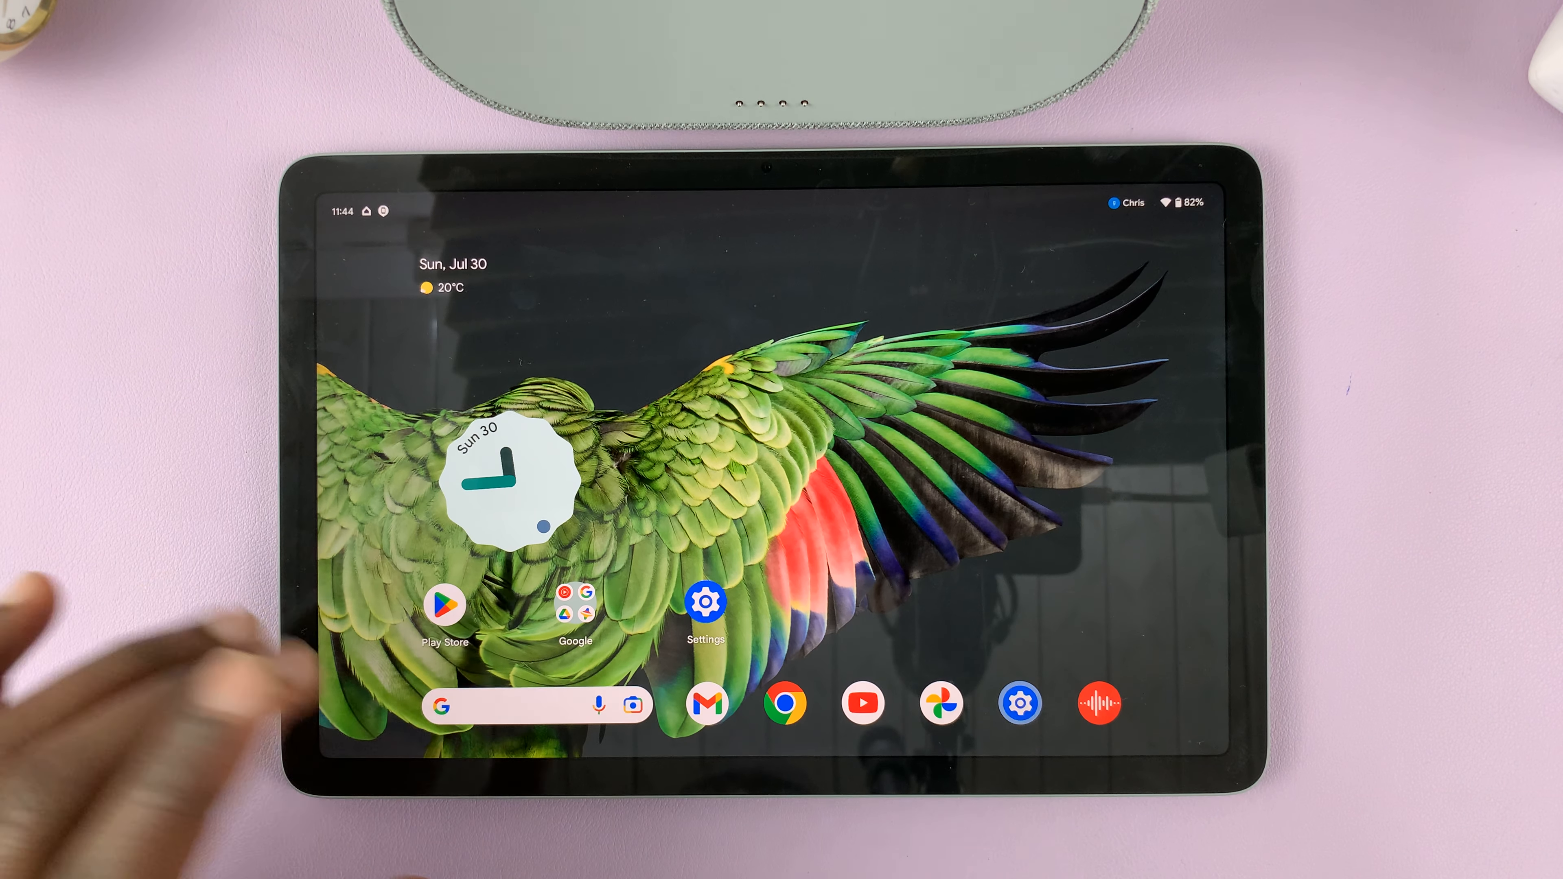
Step: Launch the Settings app from the Pixel Tablet home screen
click(706, 606)
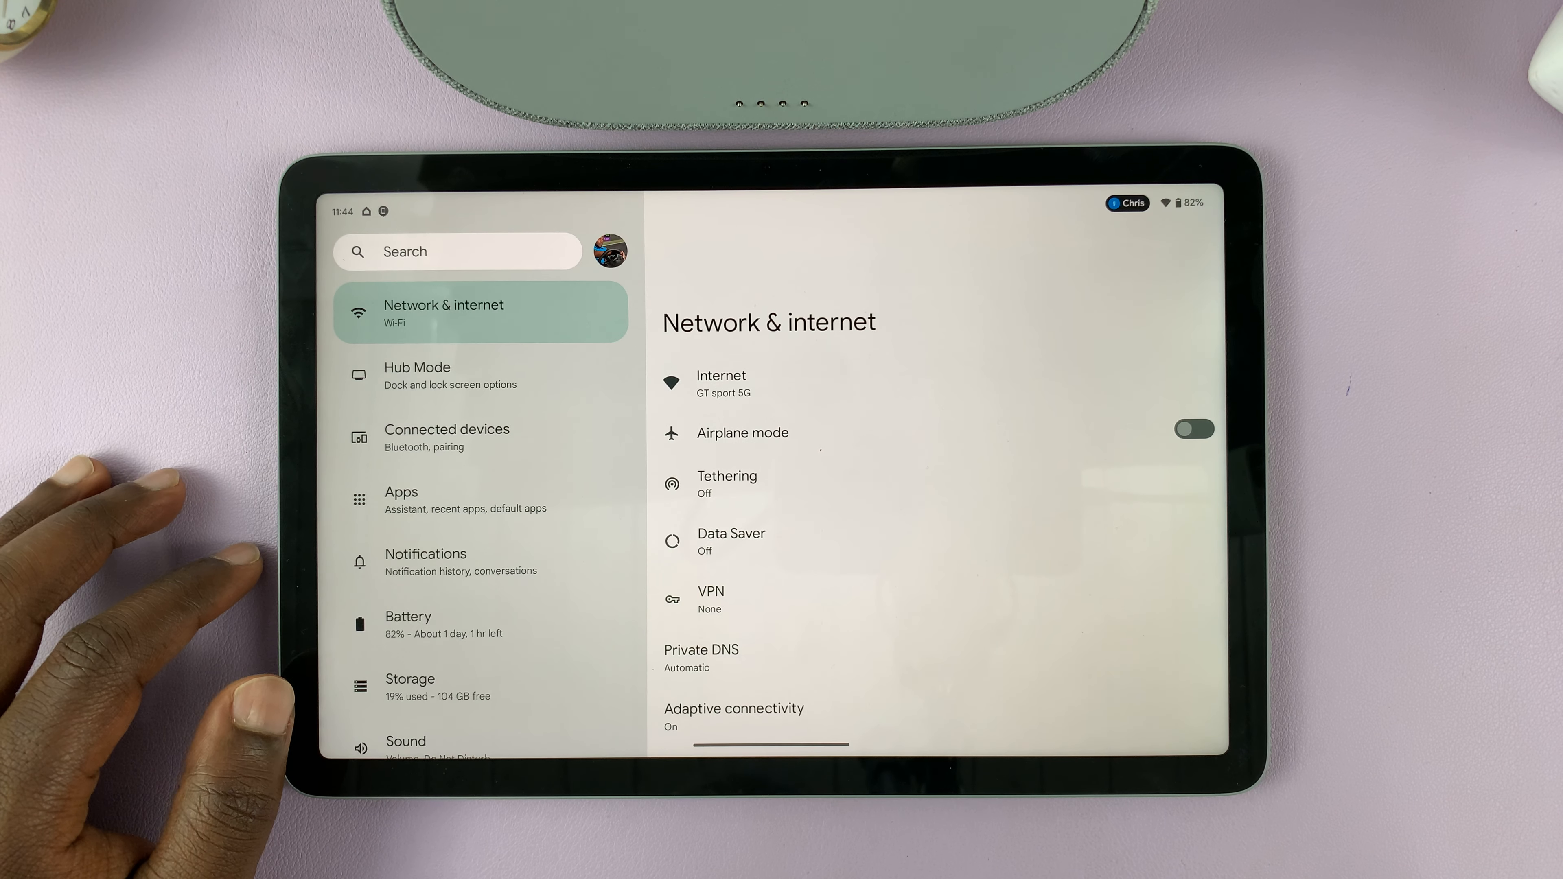
mouse_move(399, 449)
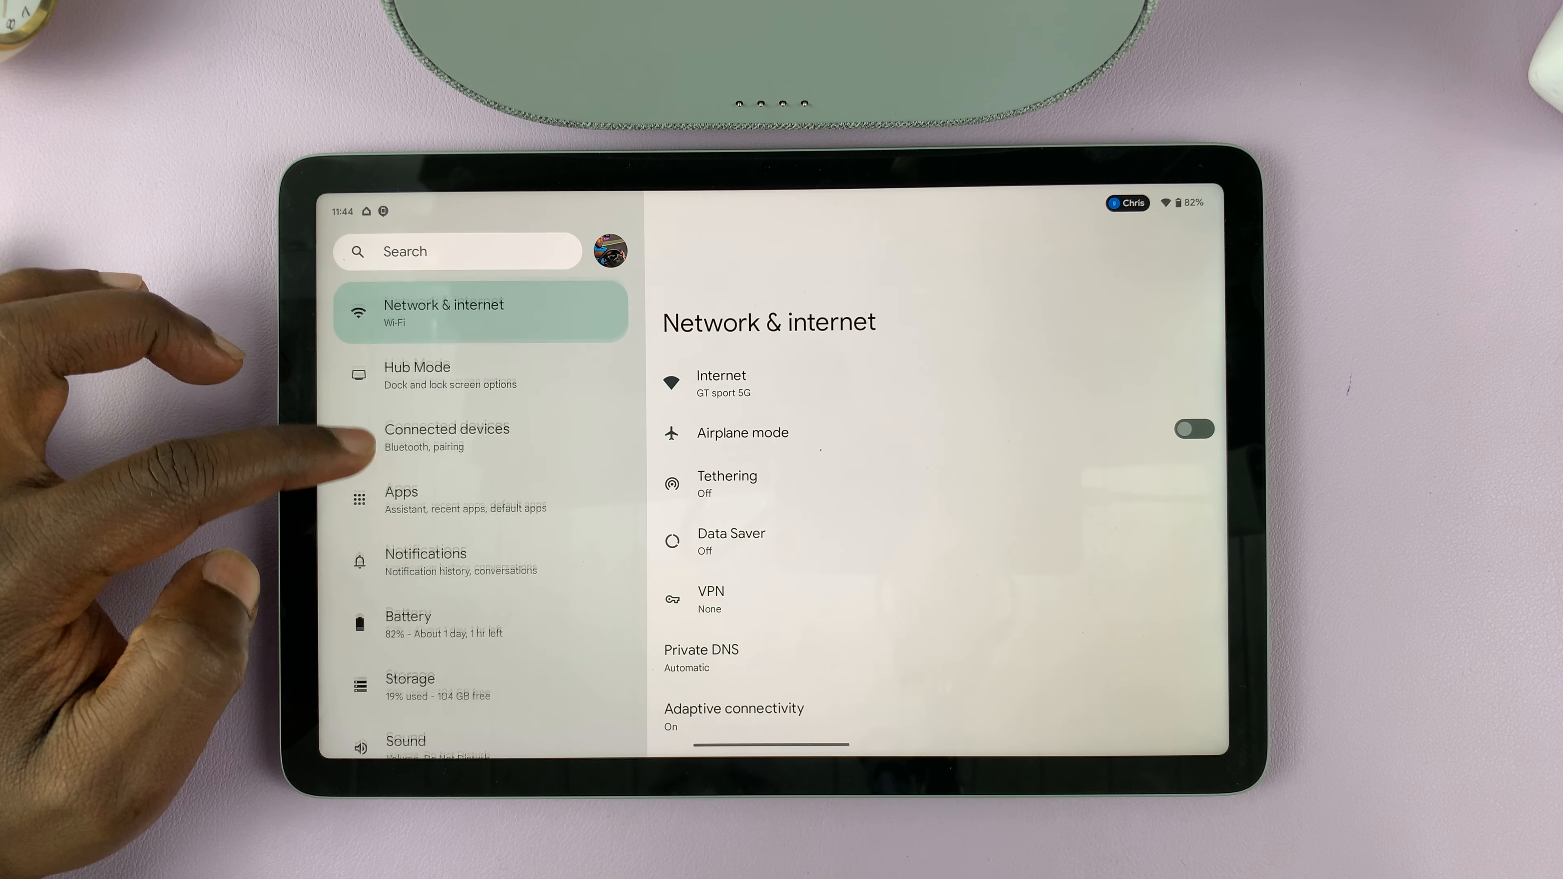
Step: Go to the Display settings page with brightness and screen timeout options
scroll(down, 3)
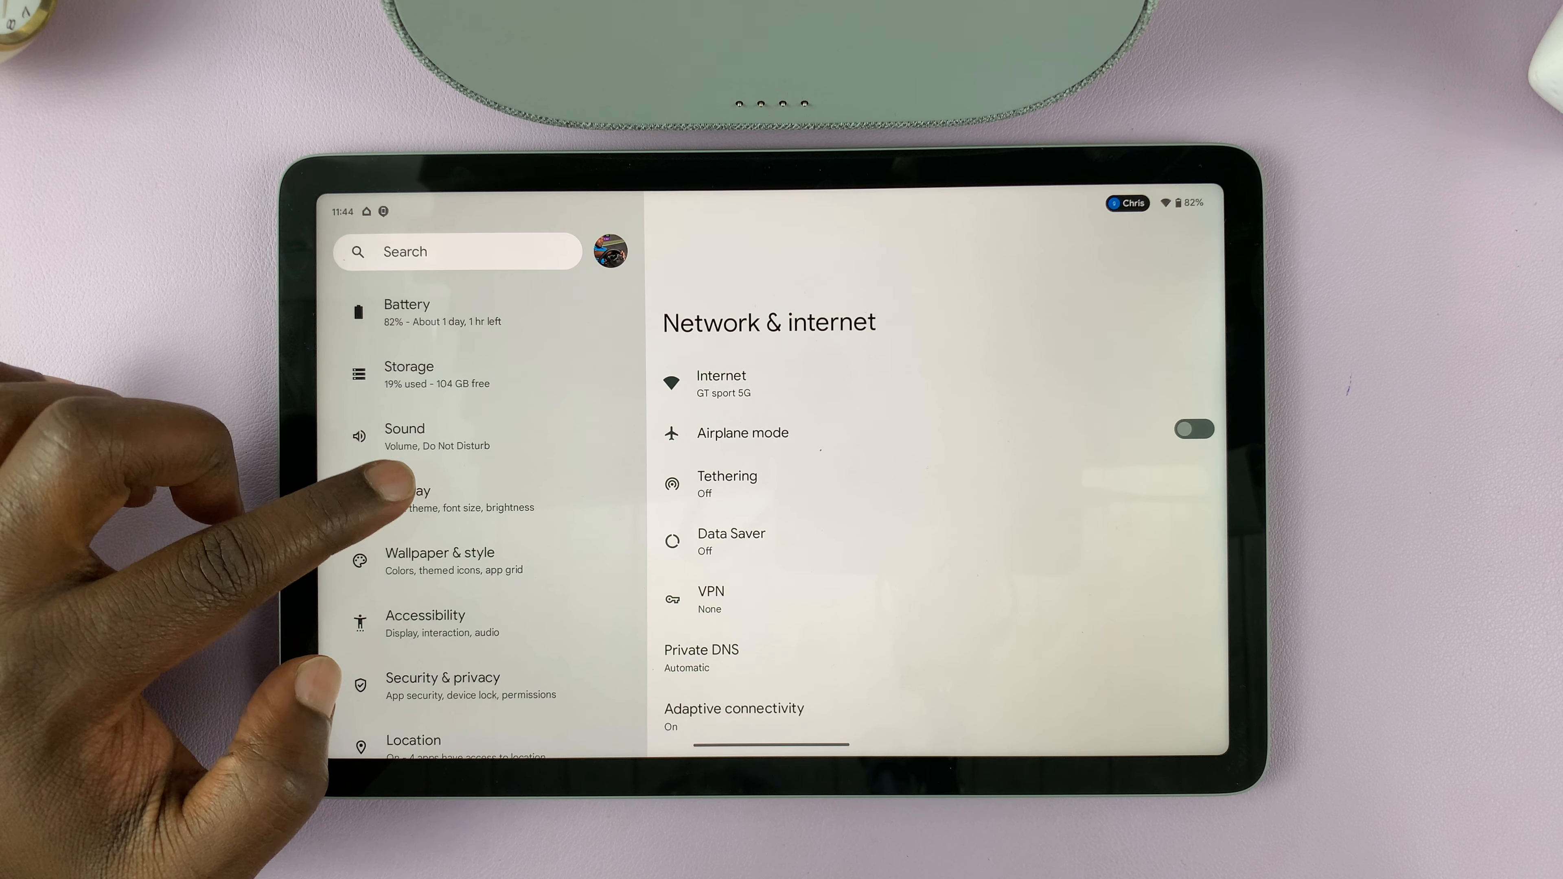
click(439, 497)
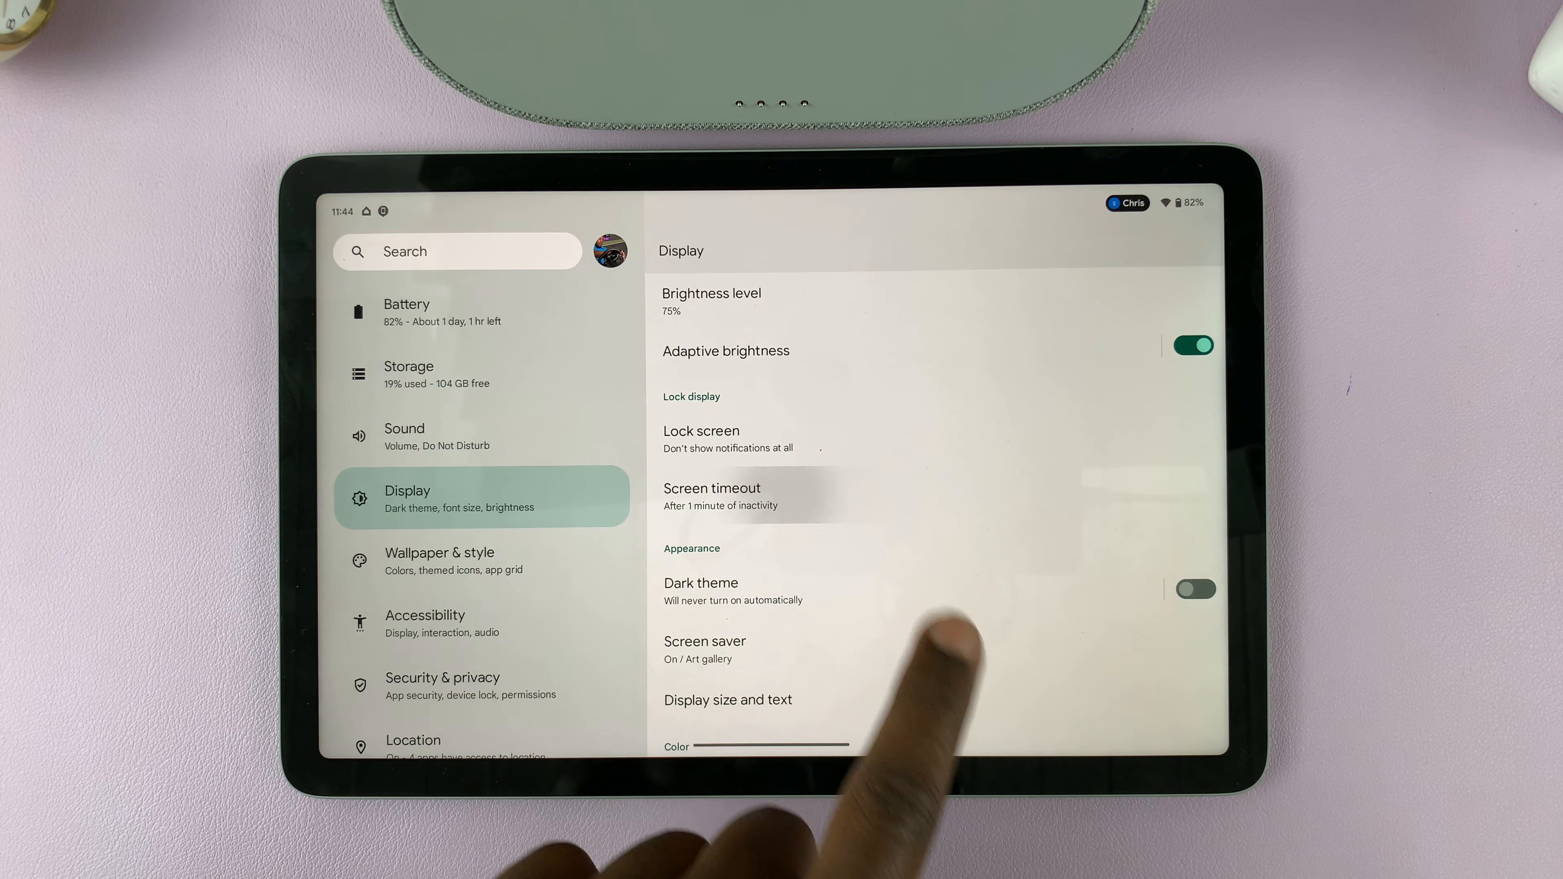
Step: In Screen timeout (1 minute), toggle Screen attention off and leave it turned on again
click(712, 496)
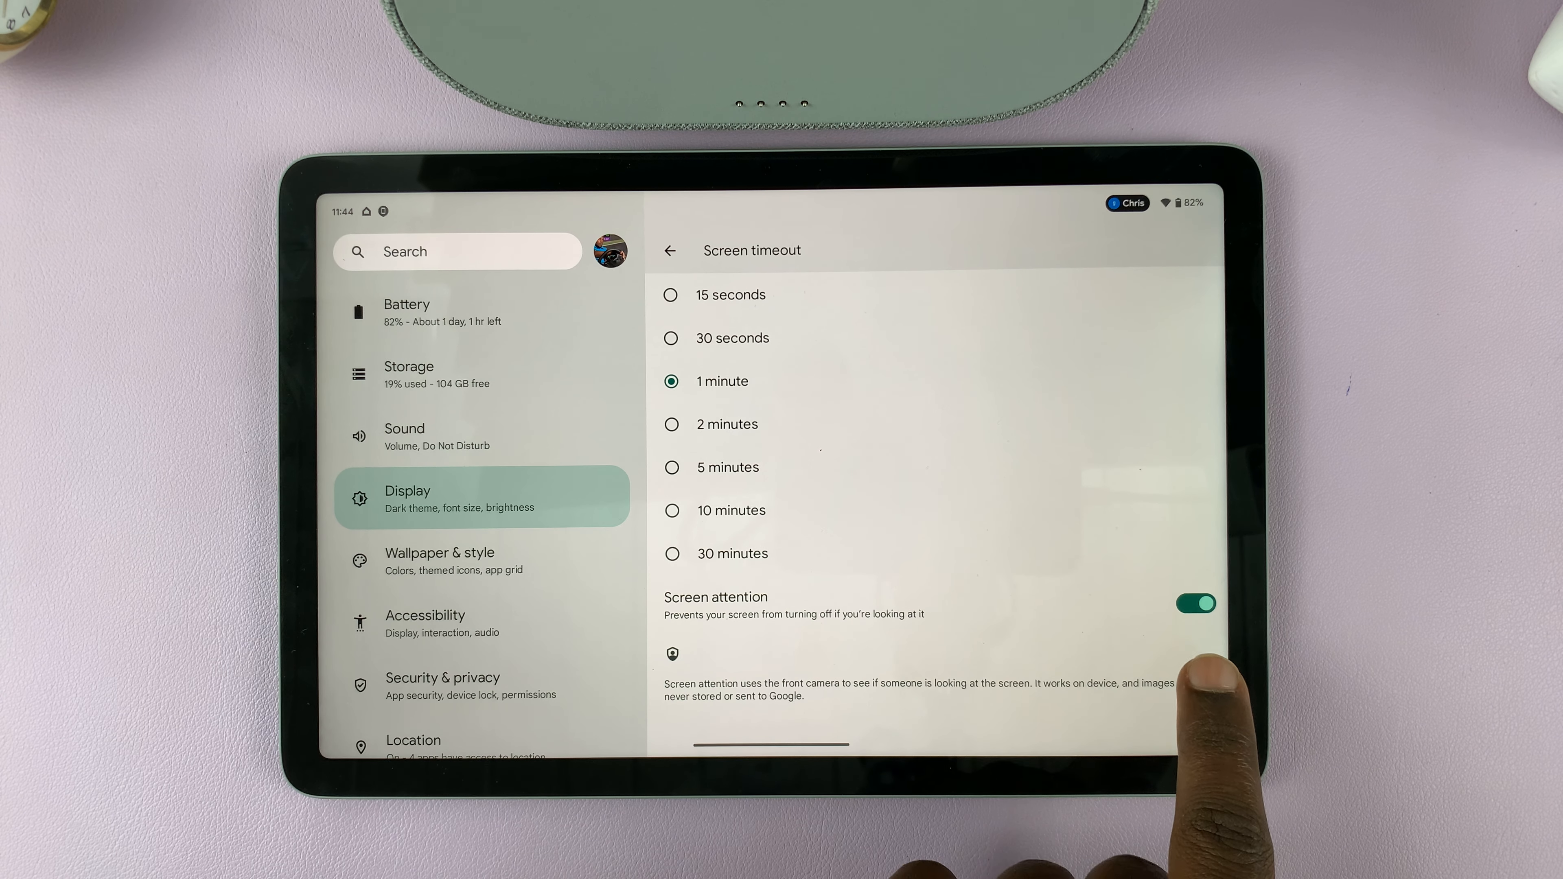
click(1195, 604)
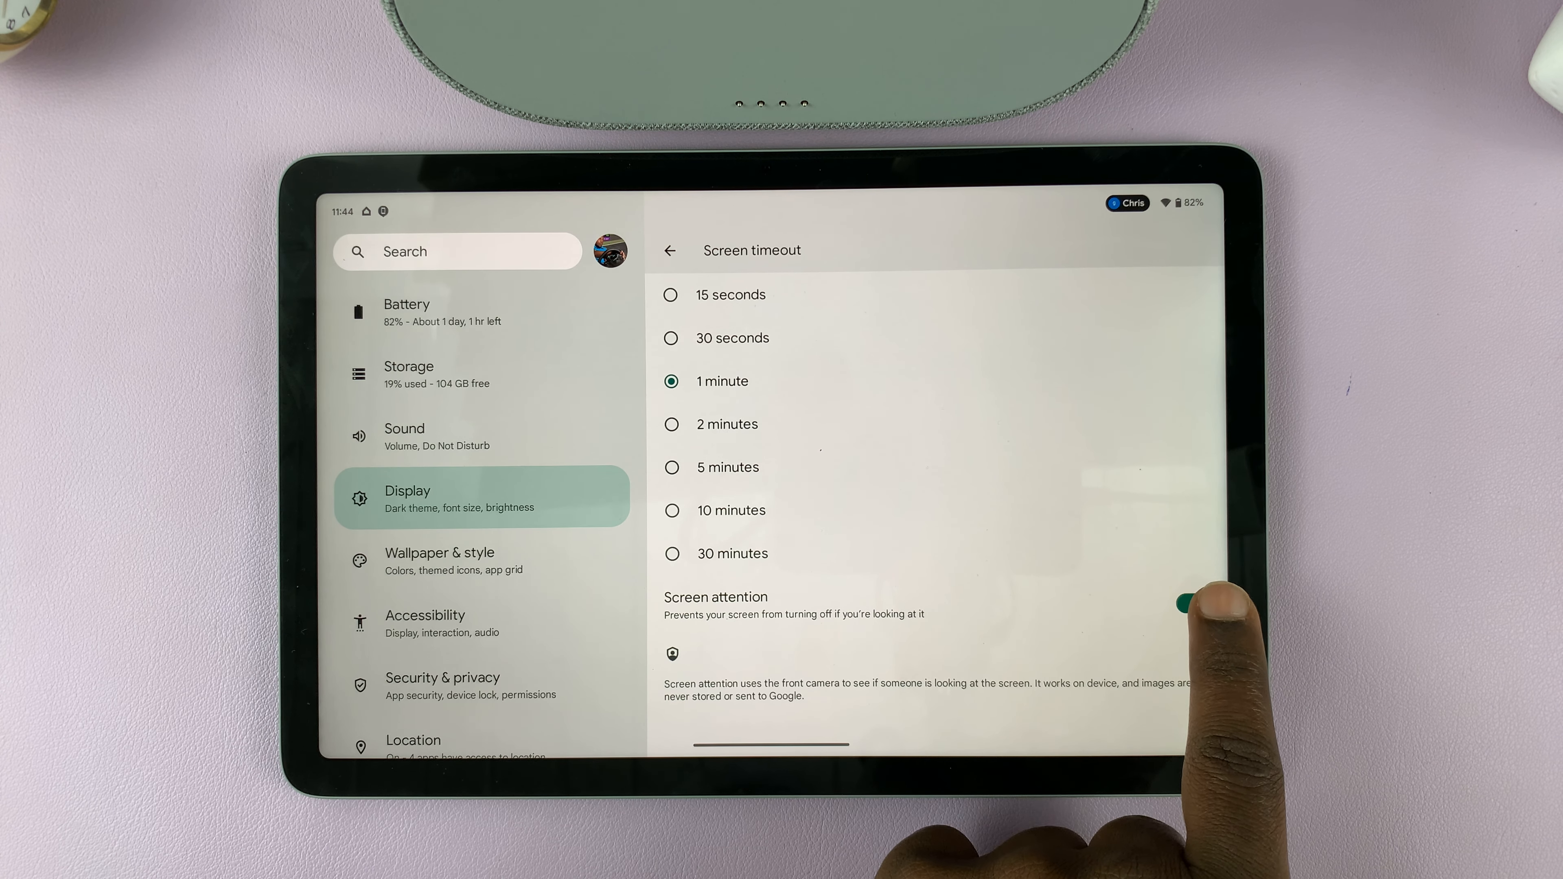
click(1195, 603)
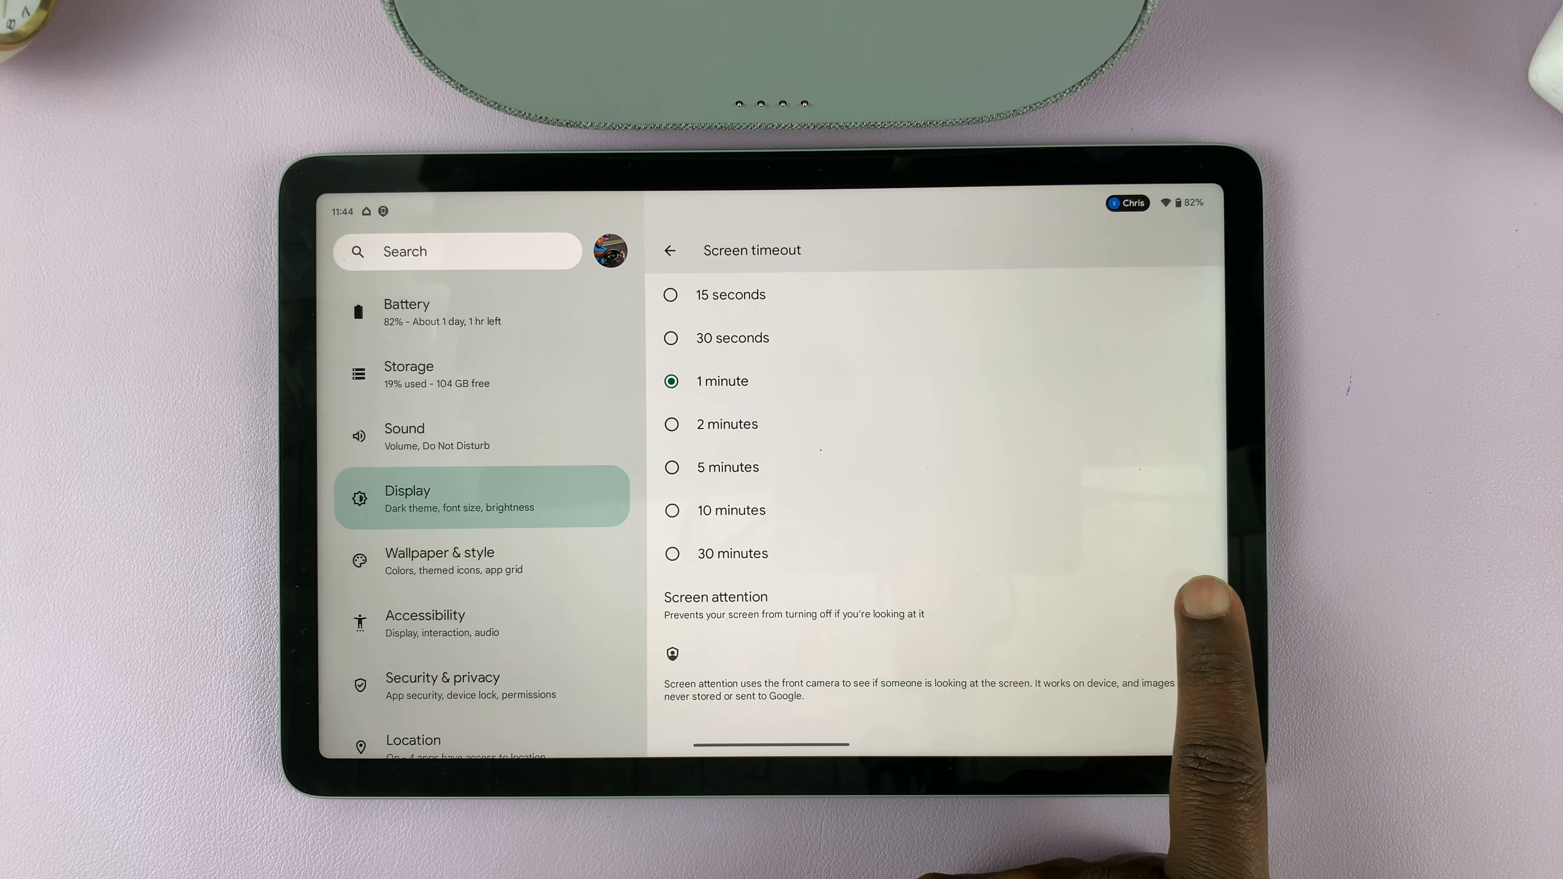
click(1195, 603)
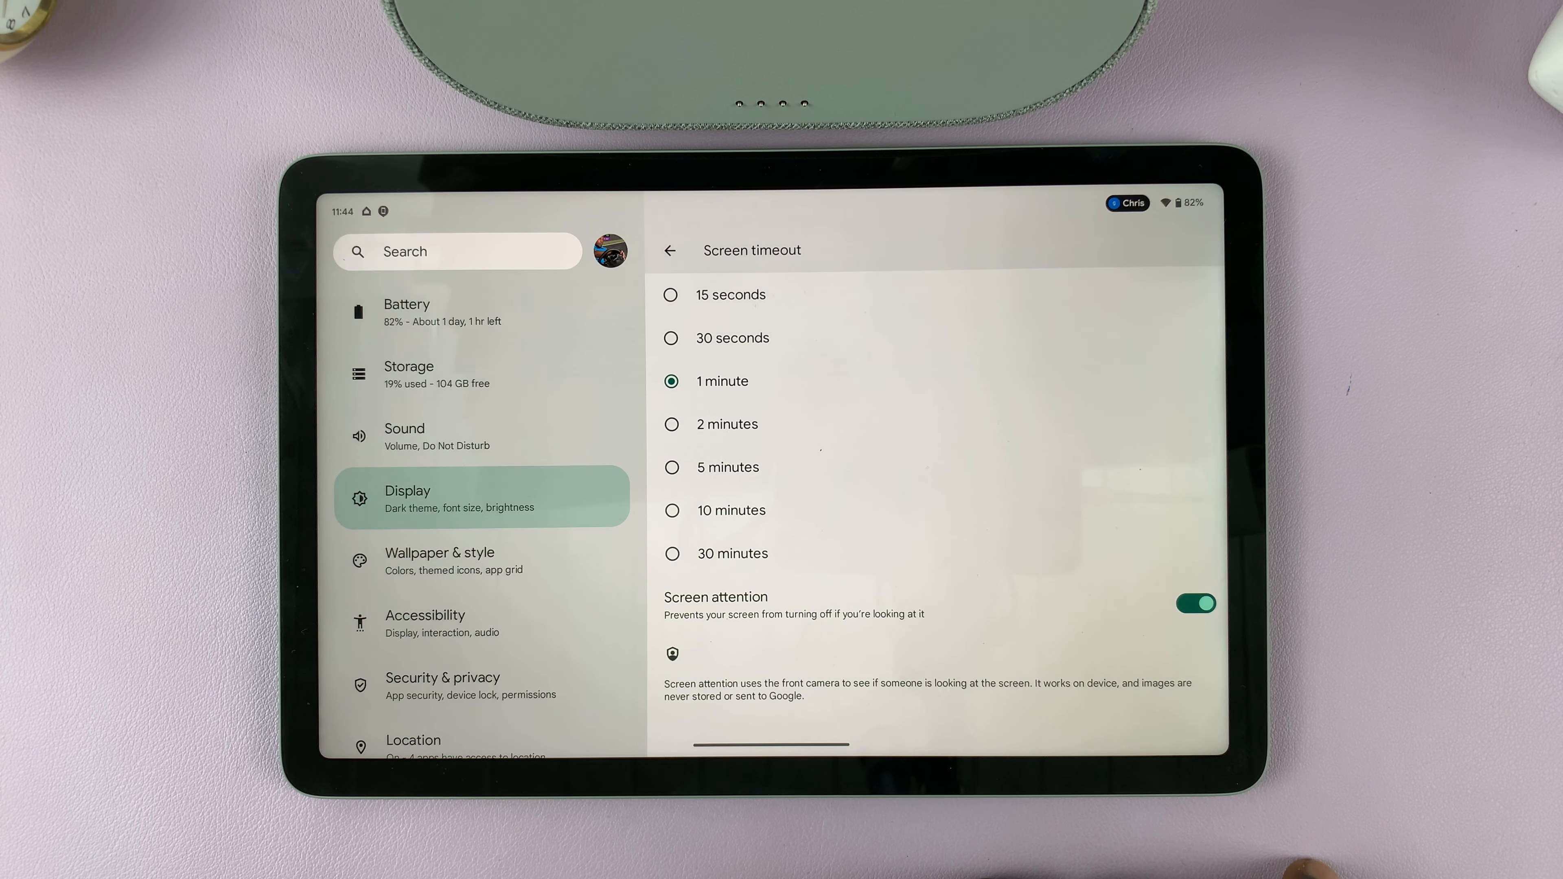